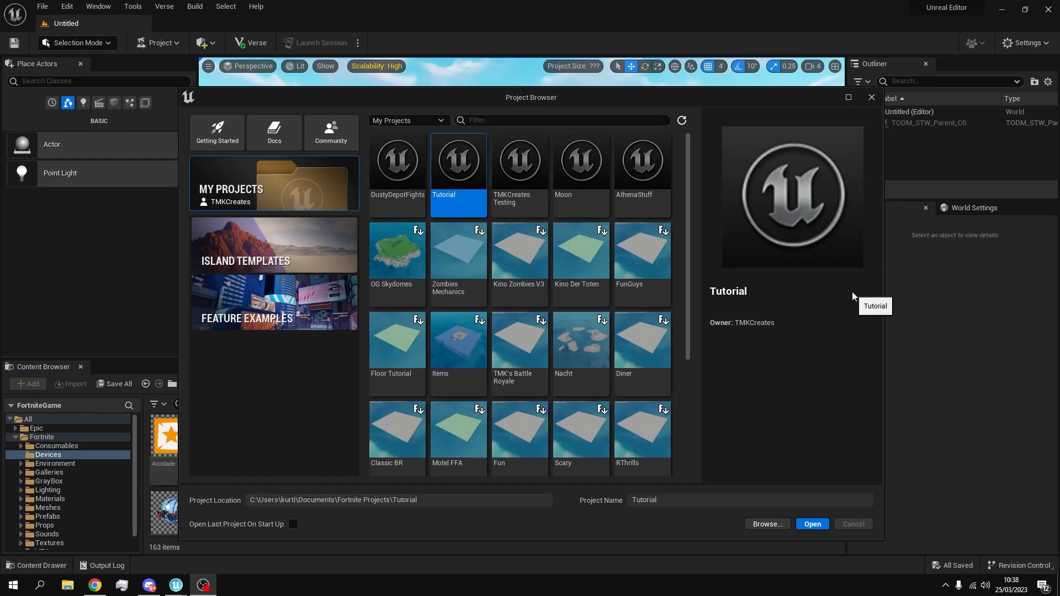
mouse_move(810, 355)
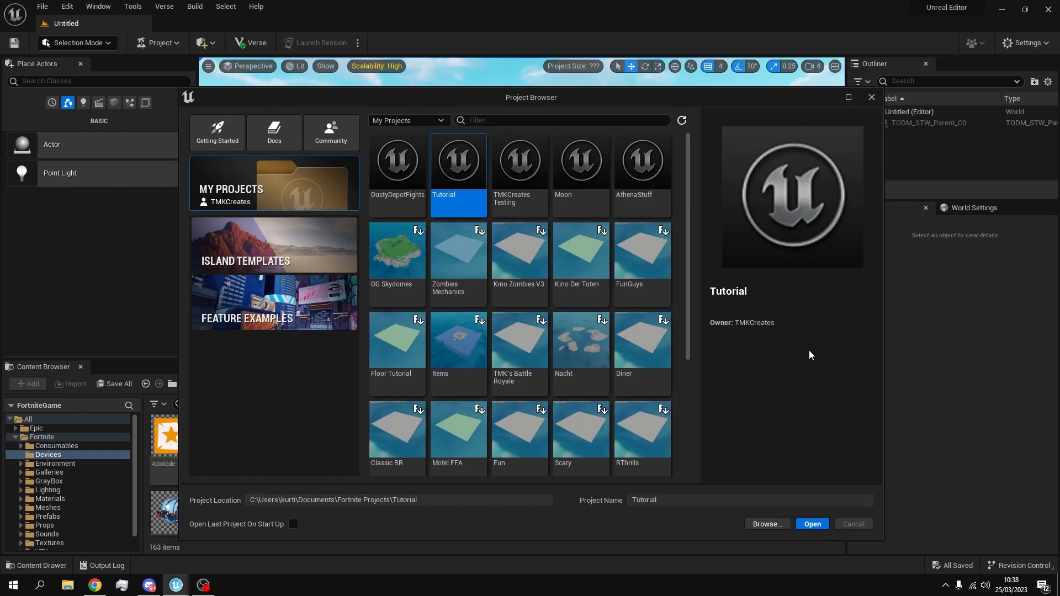
mouse_move(680, 492)
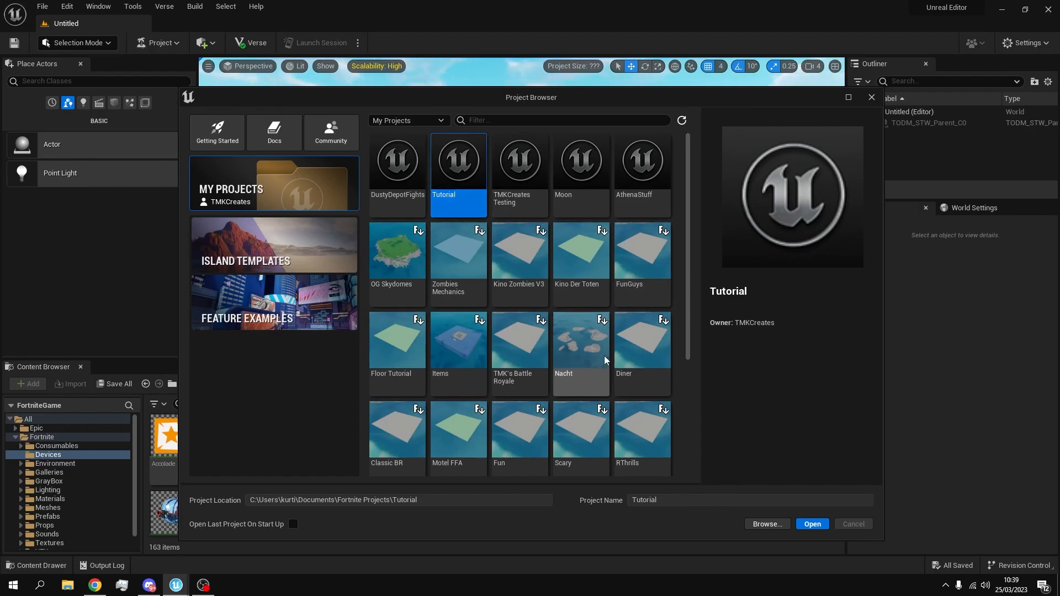
Step: Open the Tutorial project from My Projects in the Project Browser
left_click(811, 524)
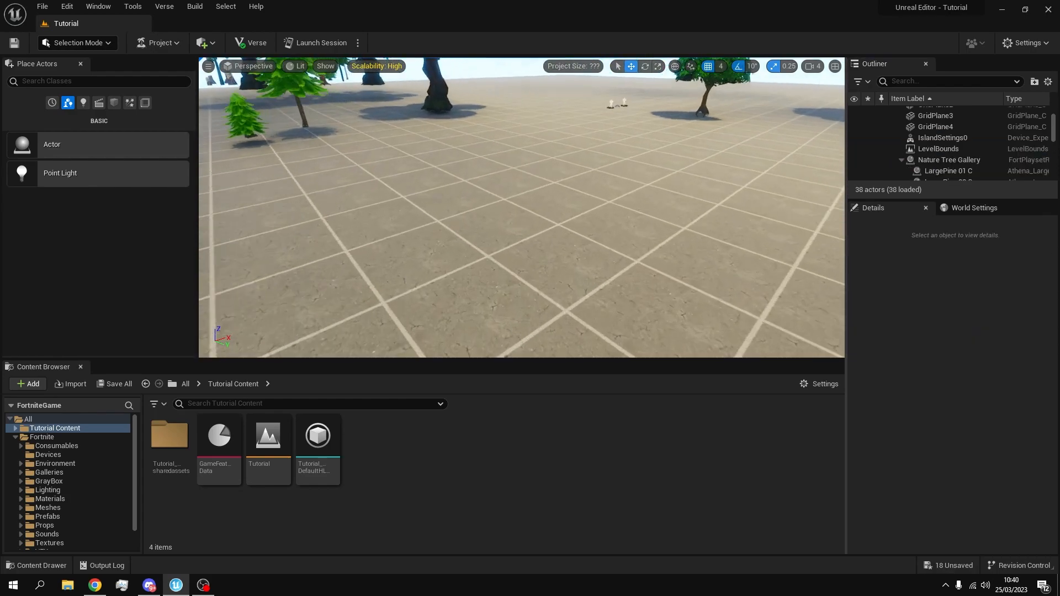
Step: Select the grid floor planes, switch to Landscape mode, and create a new landscape
left_click(936, 116)
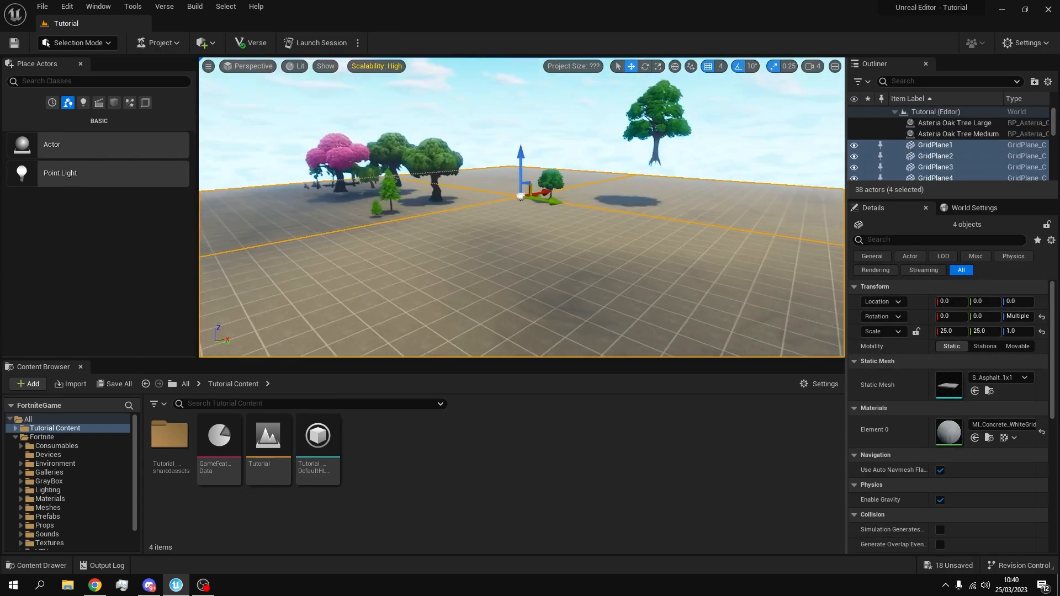
left_click(76, 43)
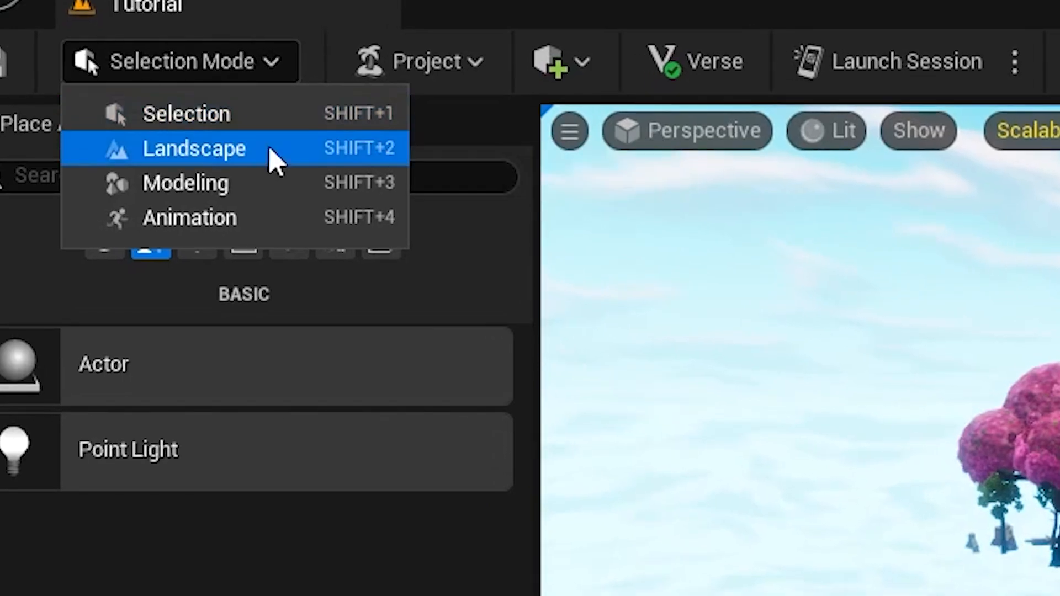
left_click(195, 148)
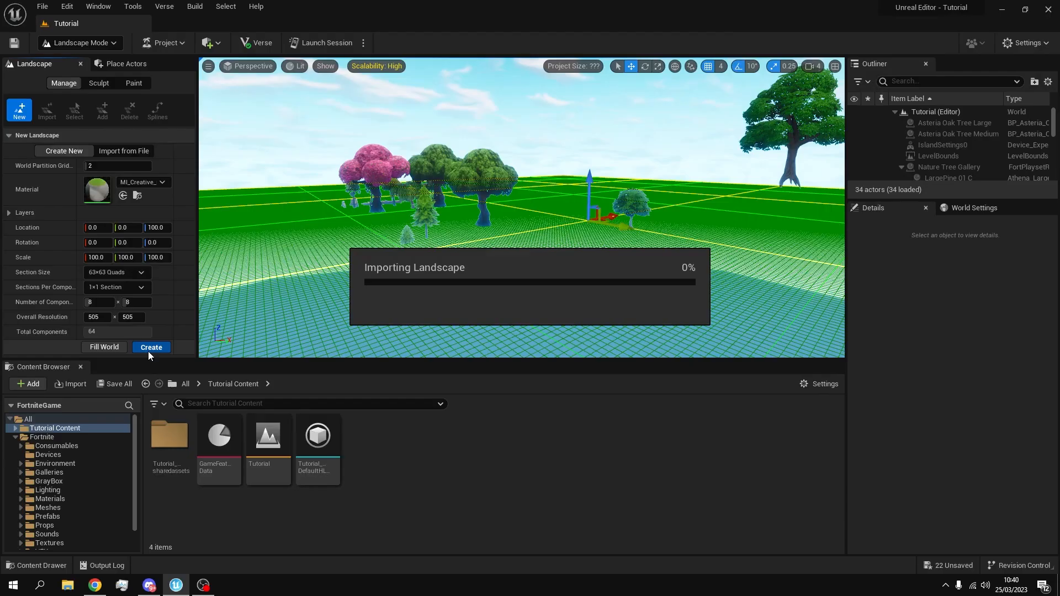
left_click(151, 347)
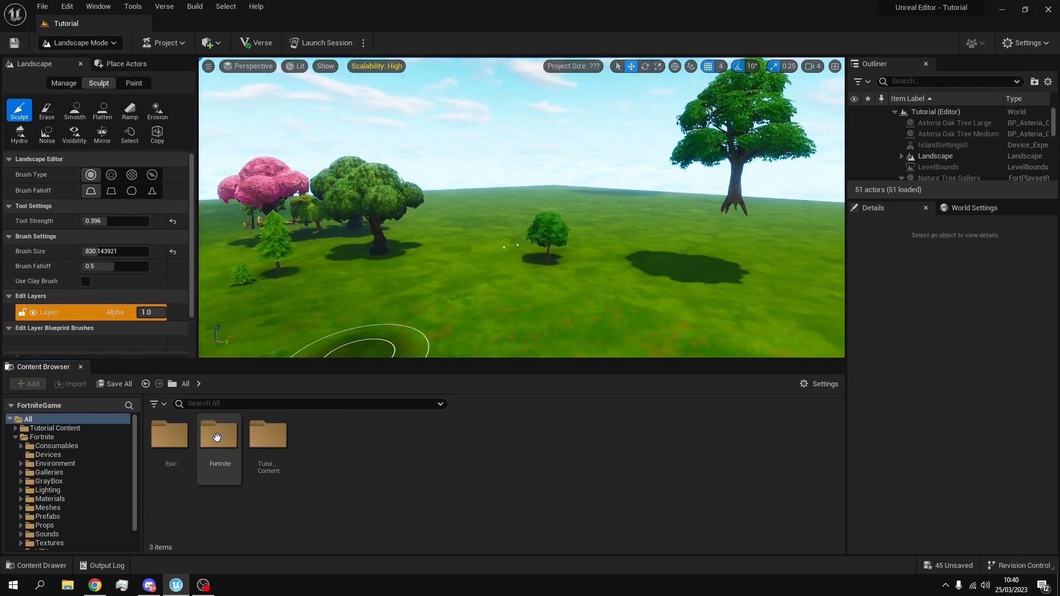
Step: Place a Lake from the Fortnite water content and select it
double_click(220, 436)
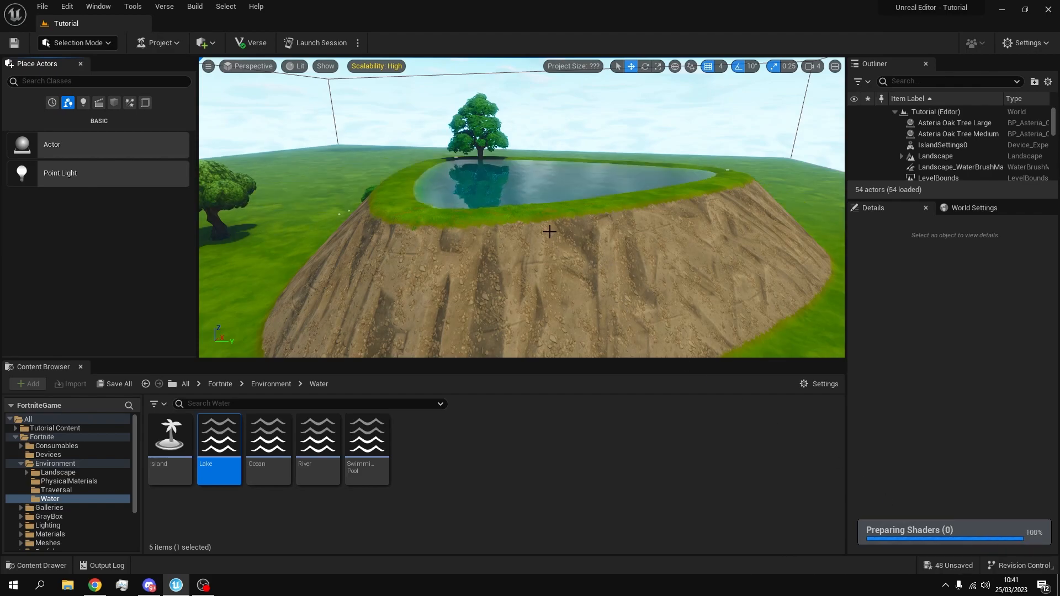
left_click(547, 183)
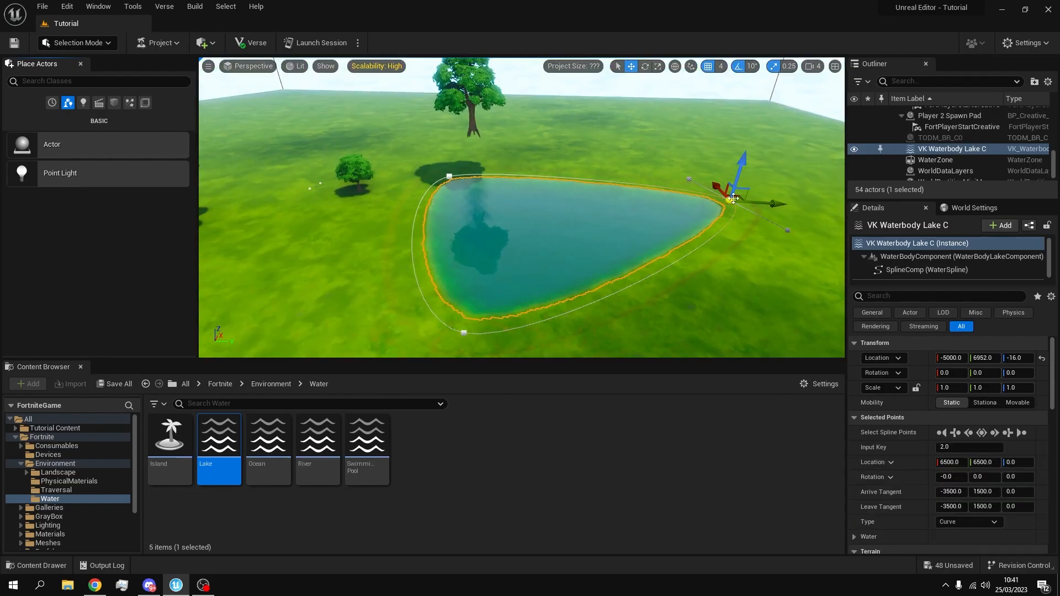
Step: Reshape the lake shoreline, duplicating a spline point and pulling it out to widen the lake
left_click_drag(734, 198, 568, 229)
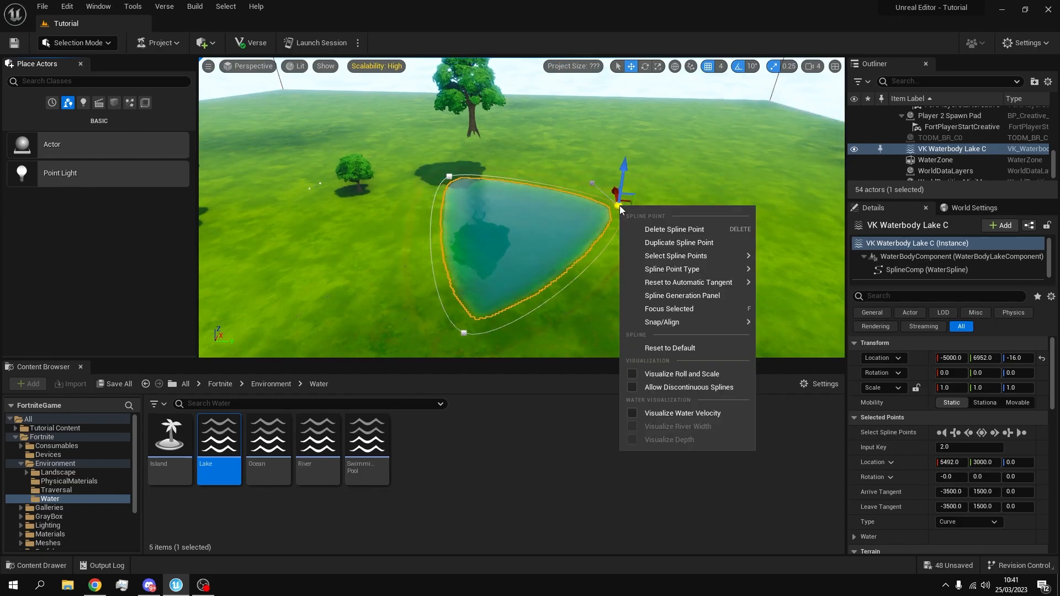
mouse_move(679, 242)
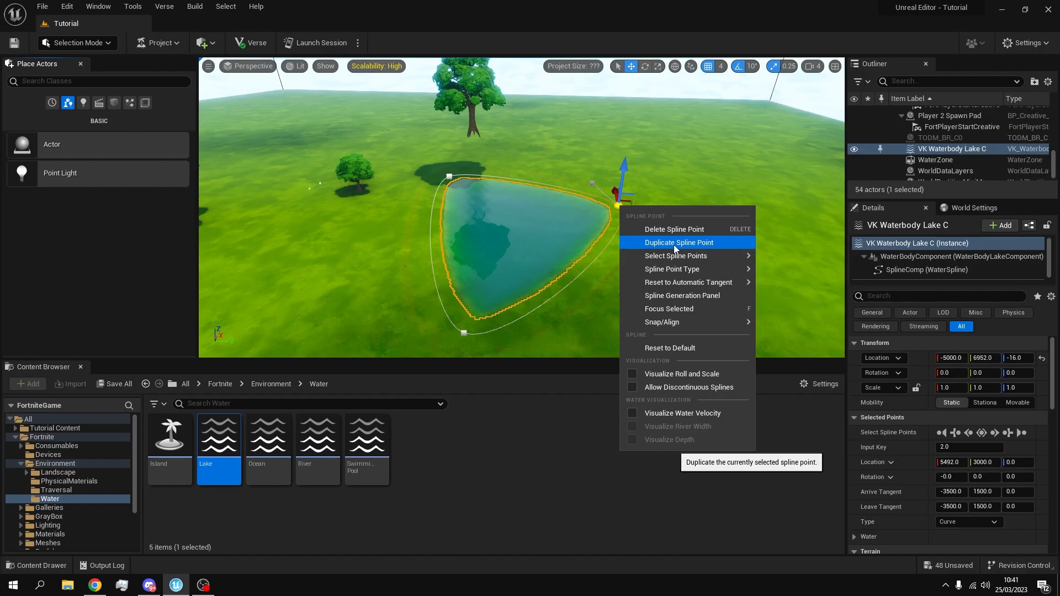
left_click(677, 242)
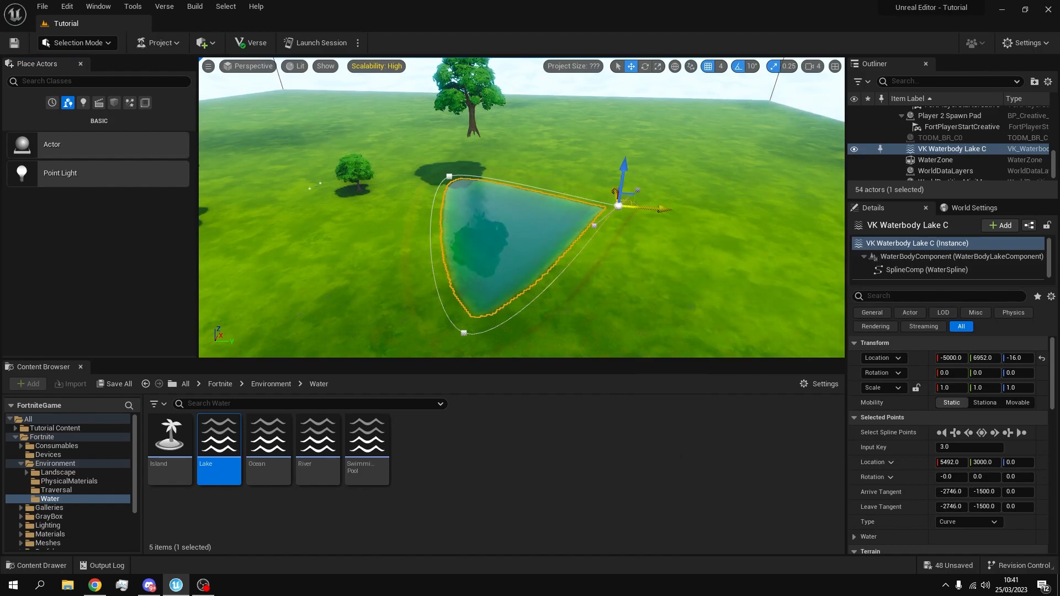
left_click_drag(617, 205, 639, 300)
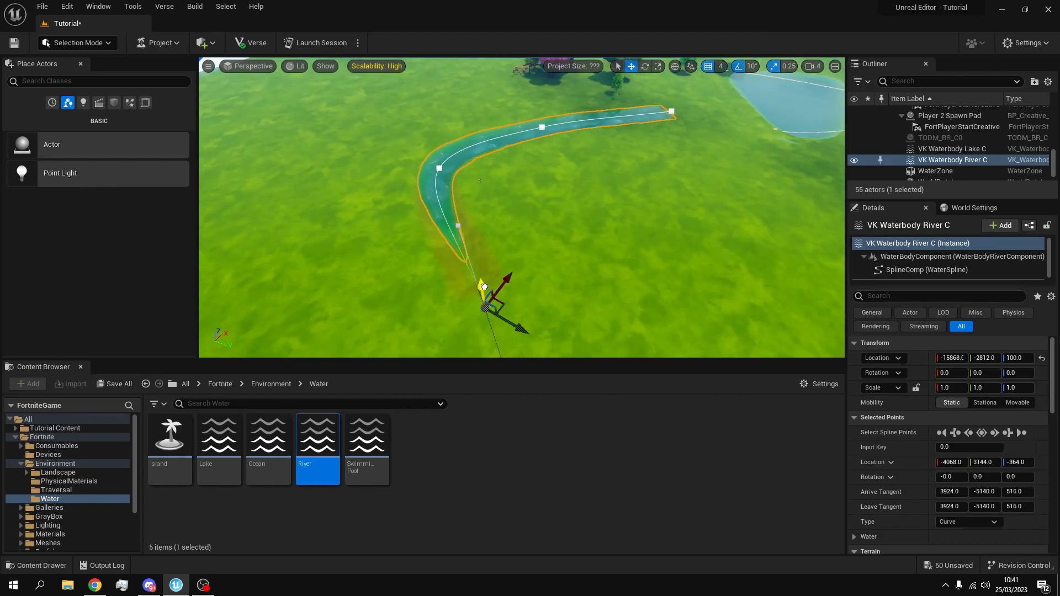
Step: Extend the river by dragging its end spline point, then undo the move
left_click_drag(483, 284, 484, 297)
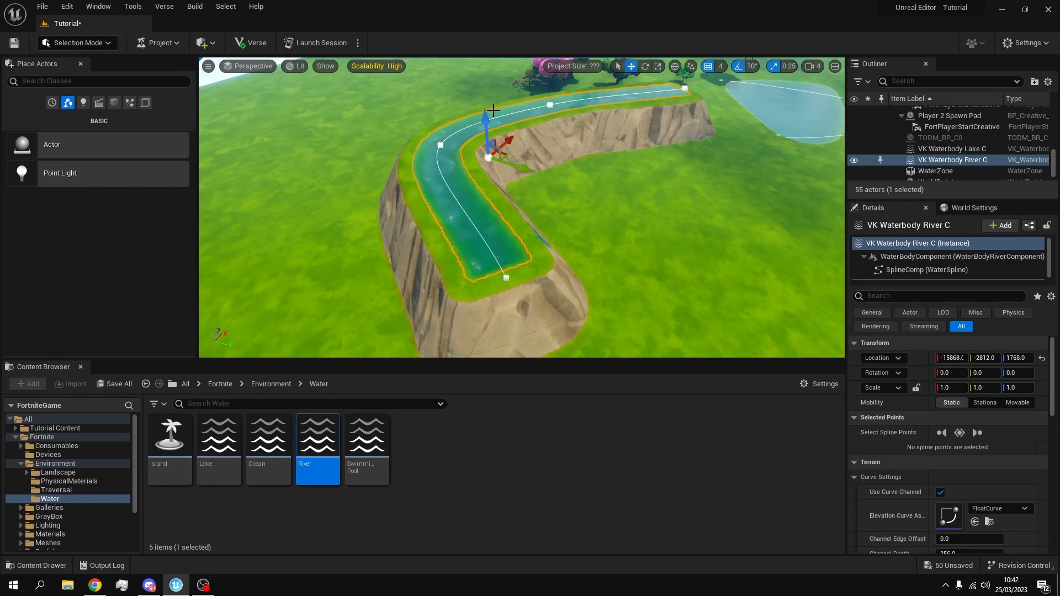
key("ctrl+z")
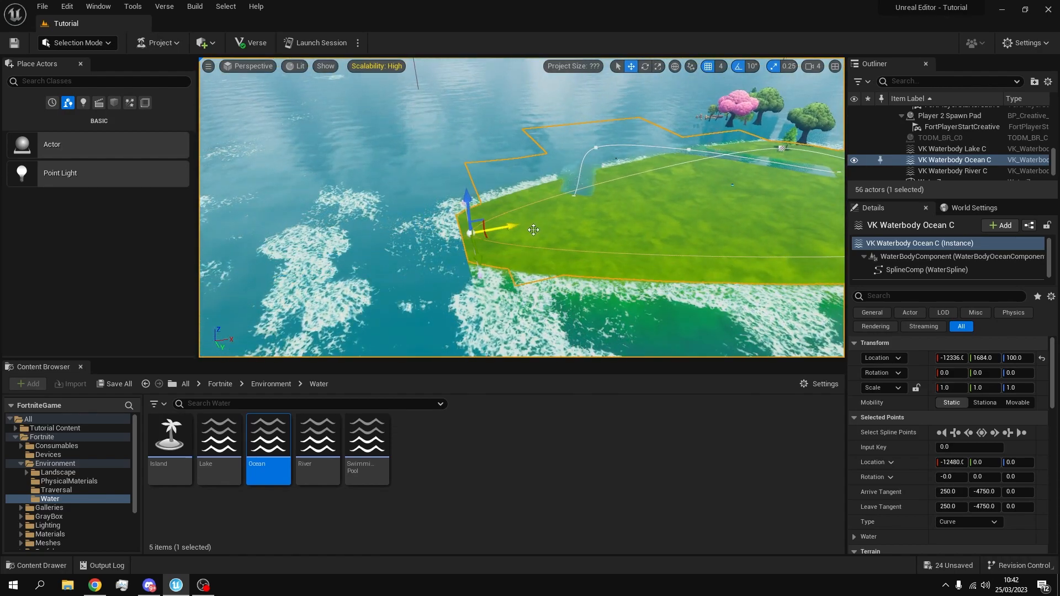
Step: Bring up the spline point options on the ocean shoreline outline
right_click(533, 230)
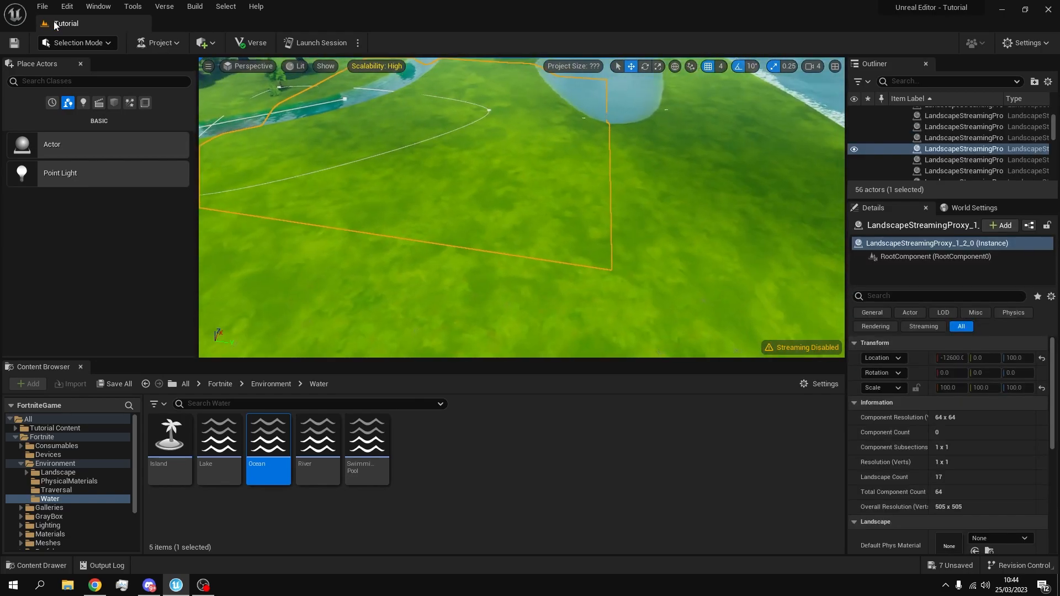
Step: Paint mud with Layer1 around the lake shore in Landscape Paint mode
left_click(76, 43)
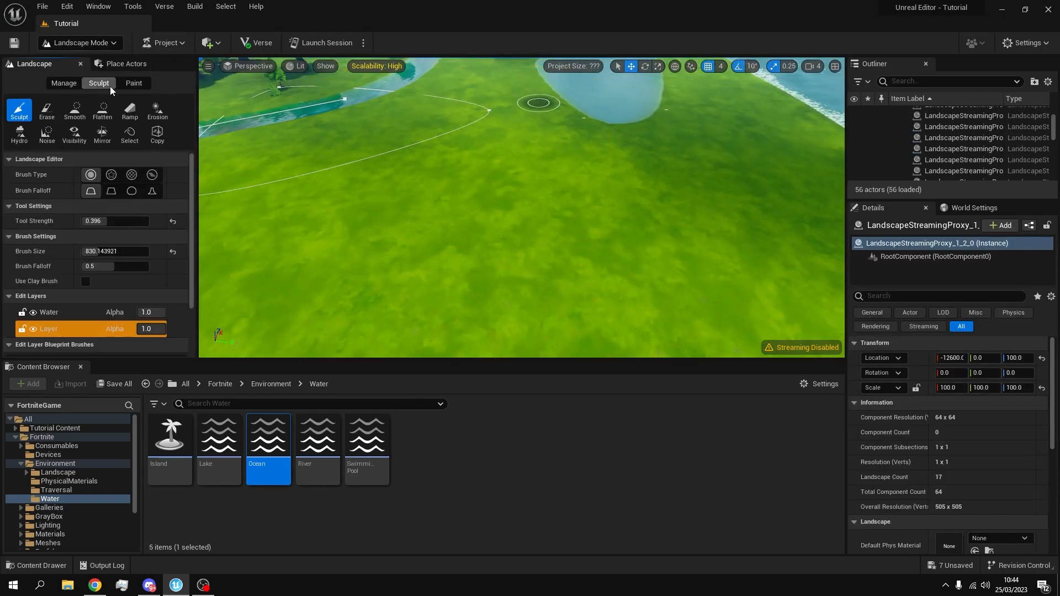
left_click(133, 83)
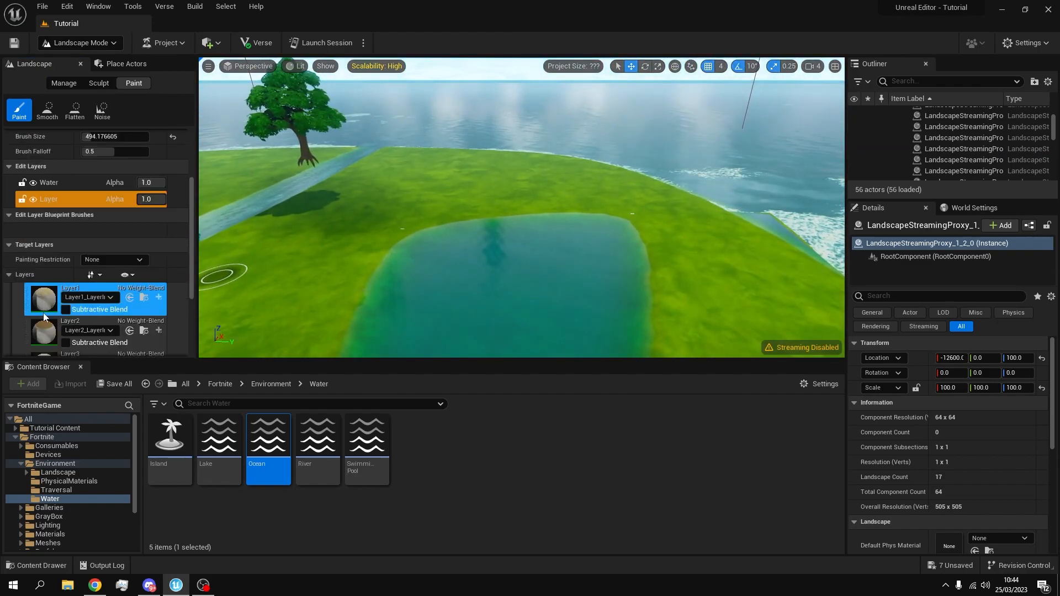
left_click(98, 83)
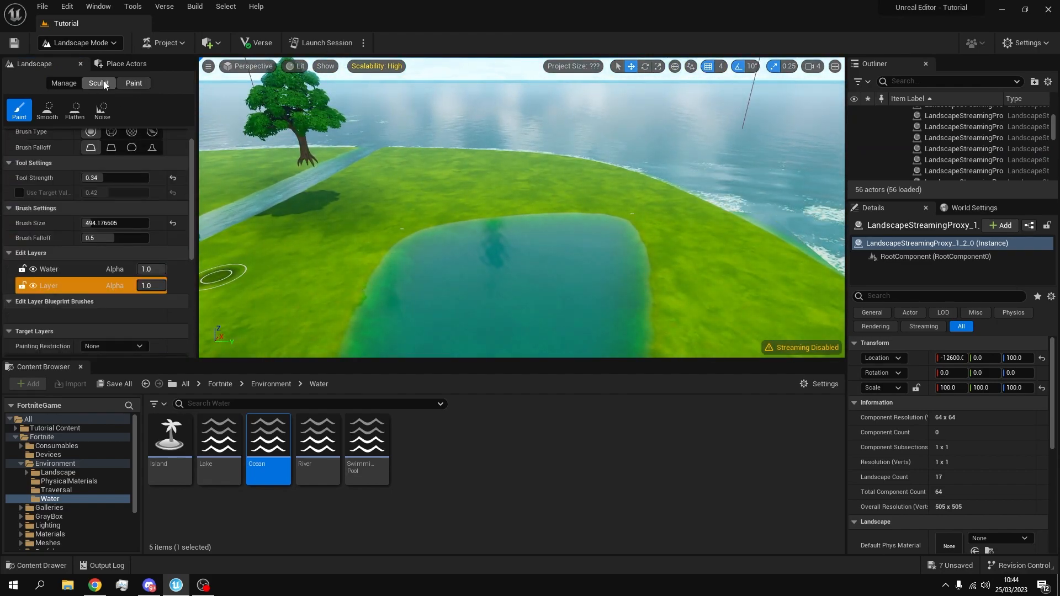
left_click(133, 83)
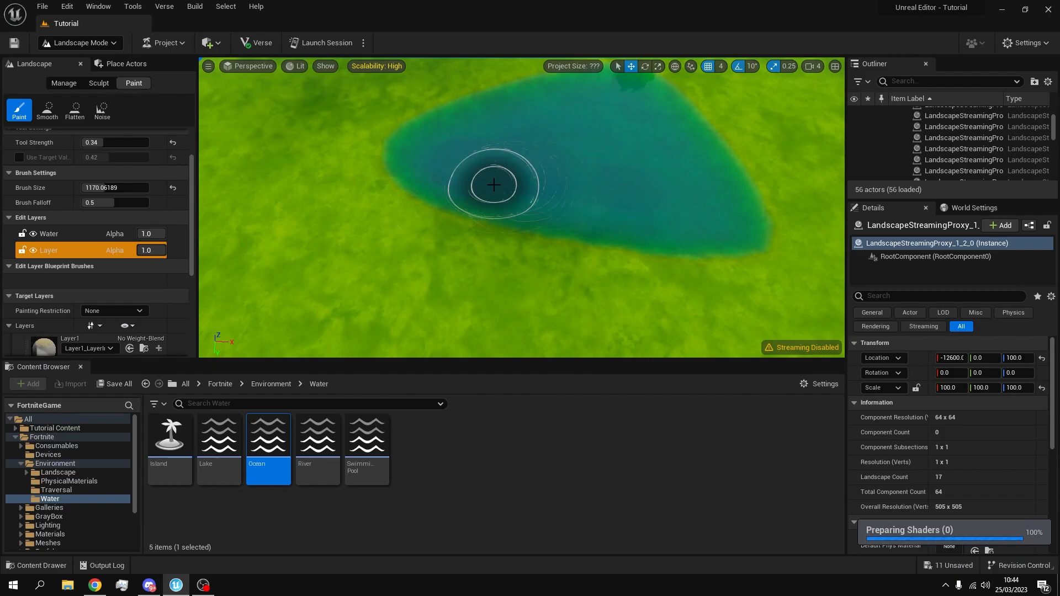
left_click_drag(494, 185, 608, 228)
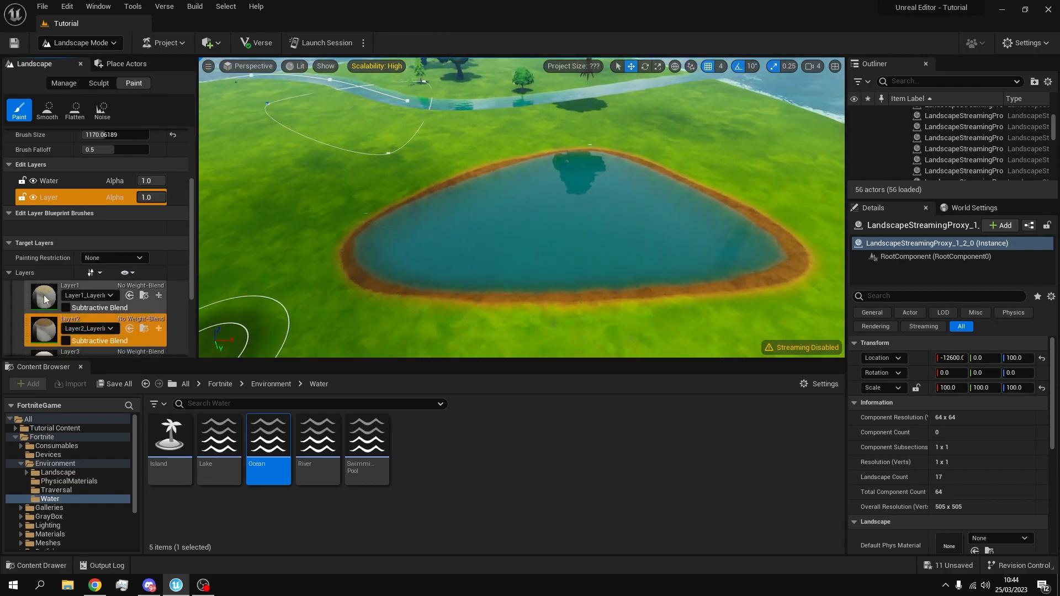
Step: Select Layer2 as the target paint layer for the river banks
left_click(67, 285)
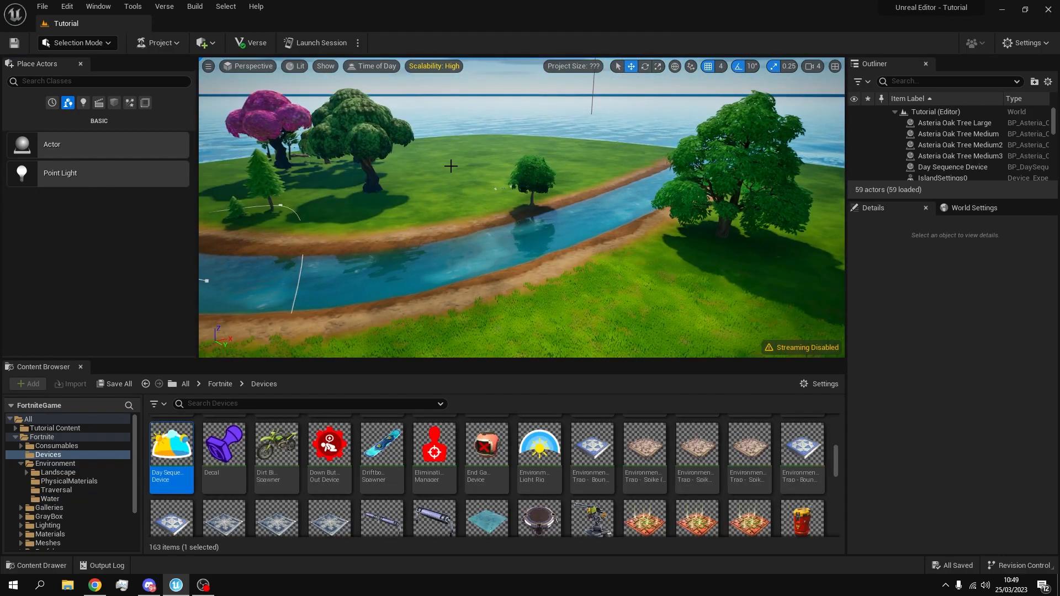
mouse_move(320, 43)
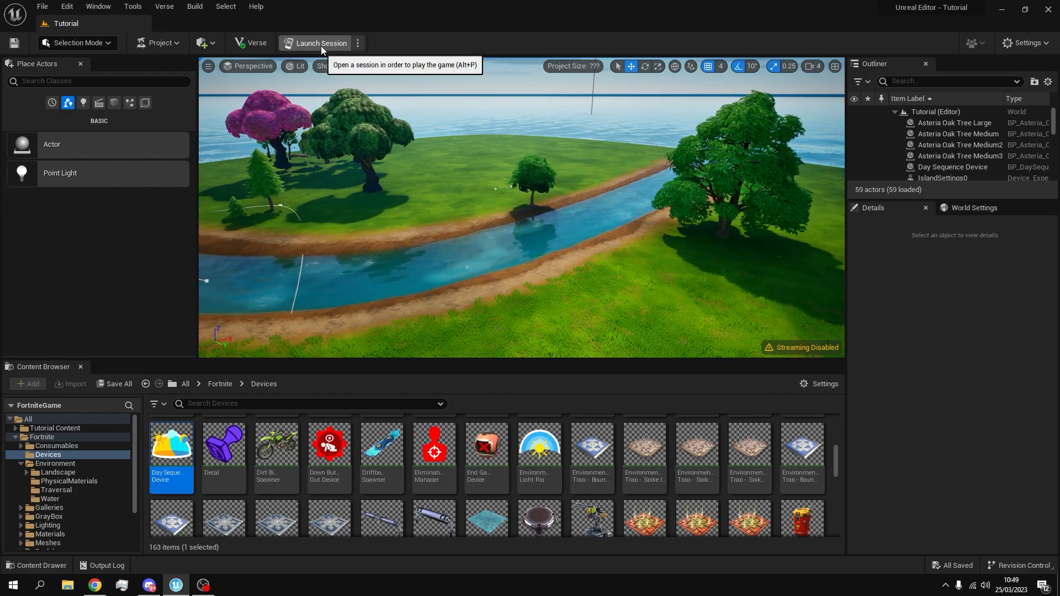